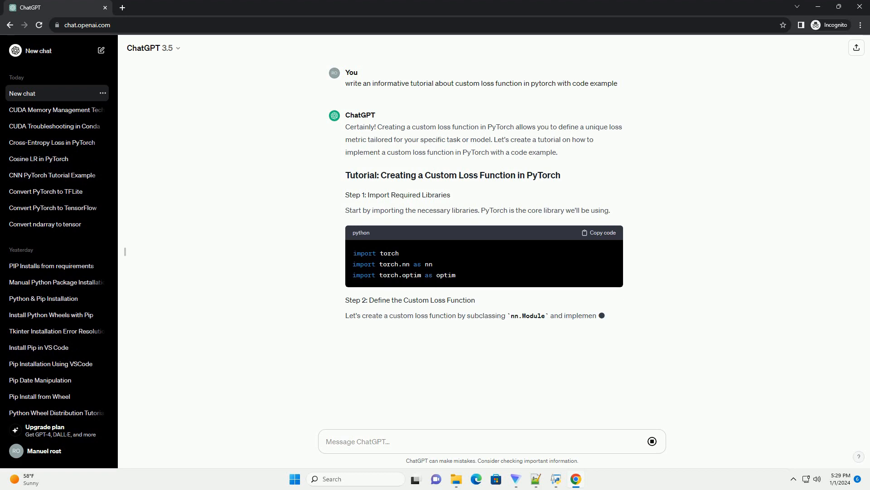
scroll(down, 3)
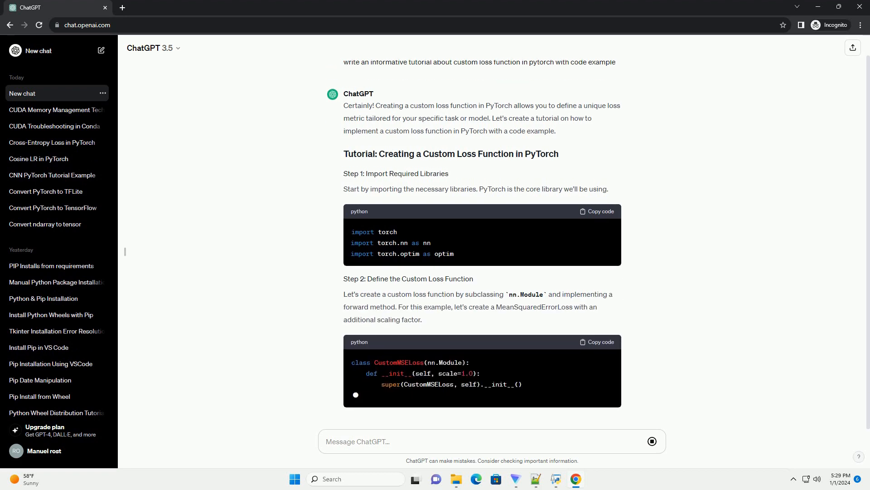
scroll(down, 3)
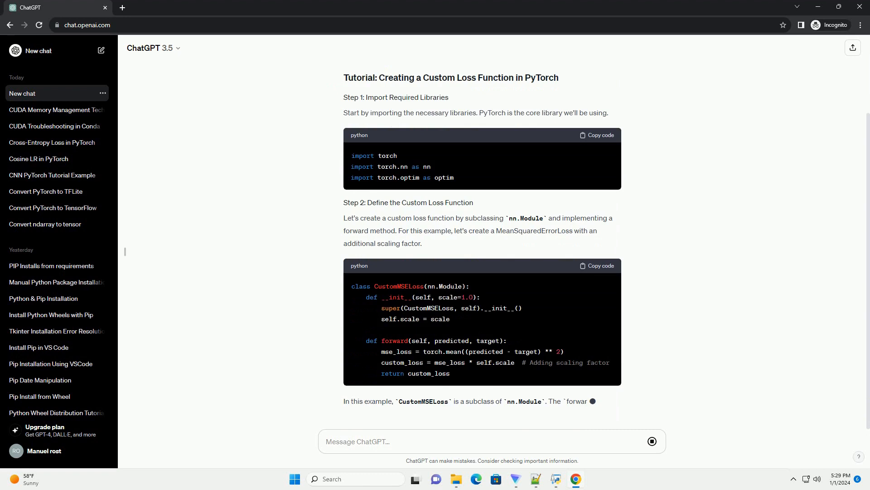
scroll(down, 3)
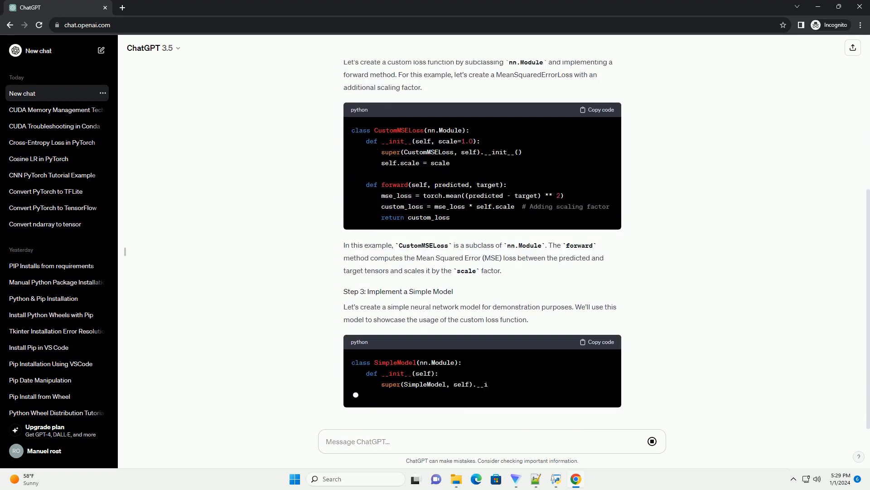
scroll(down, 3)
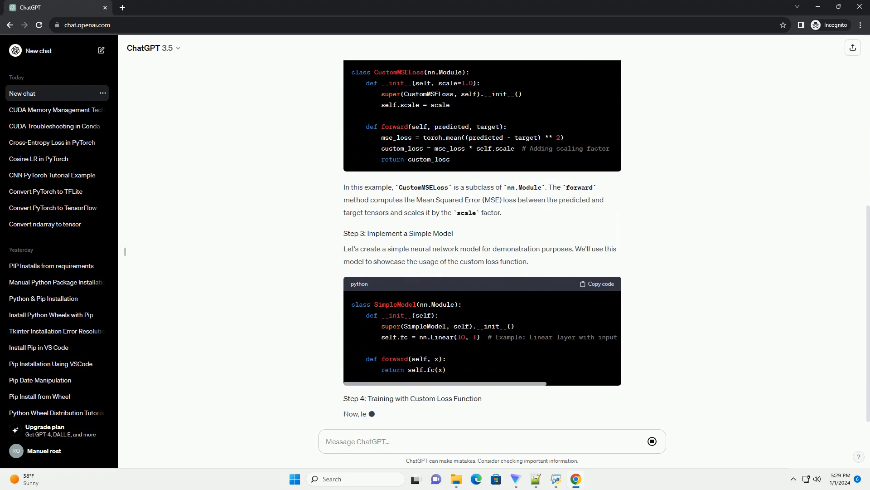
scroll(down, 3)
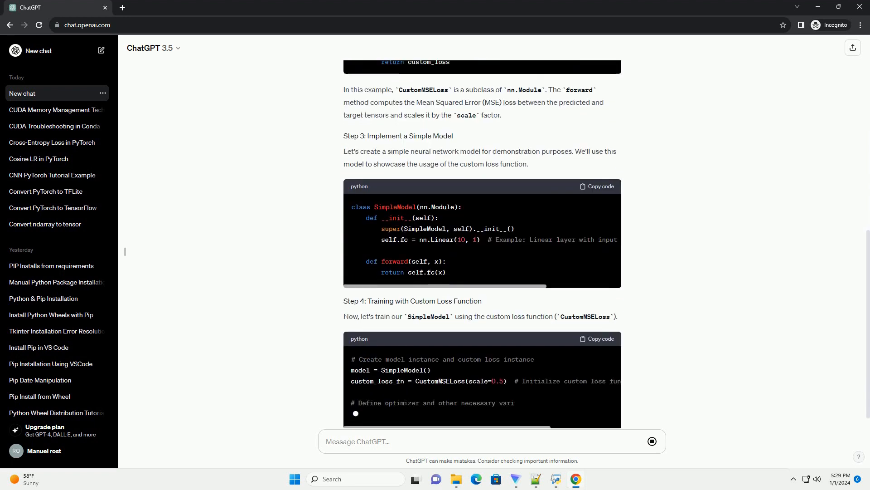
scroll(down, 3)
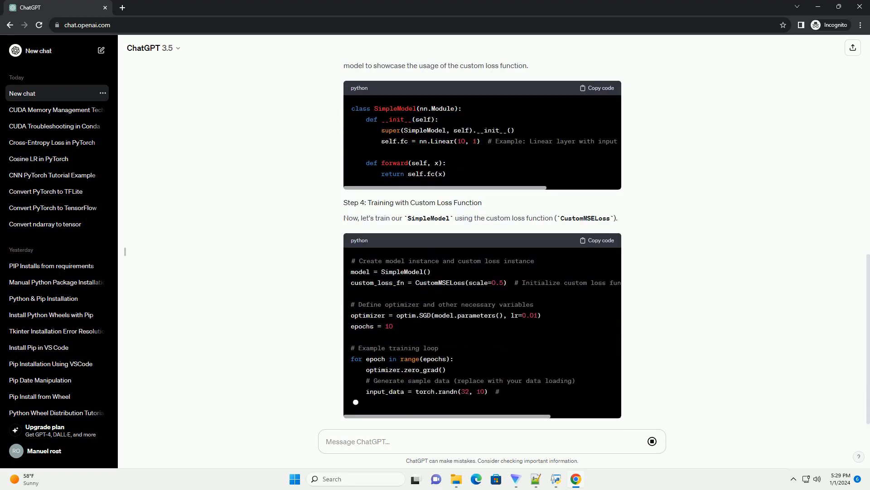
scroll(down, 3)
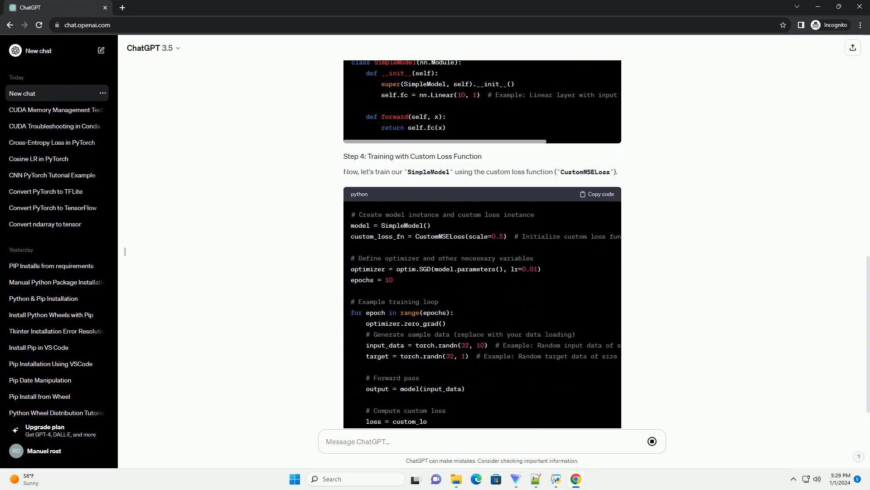
scroll(down, 3)
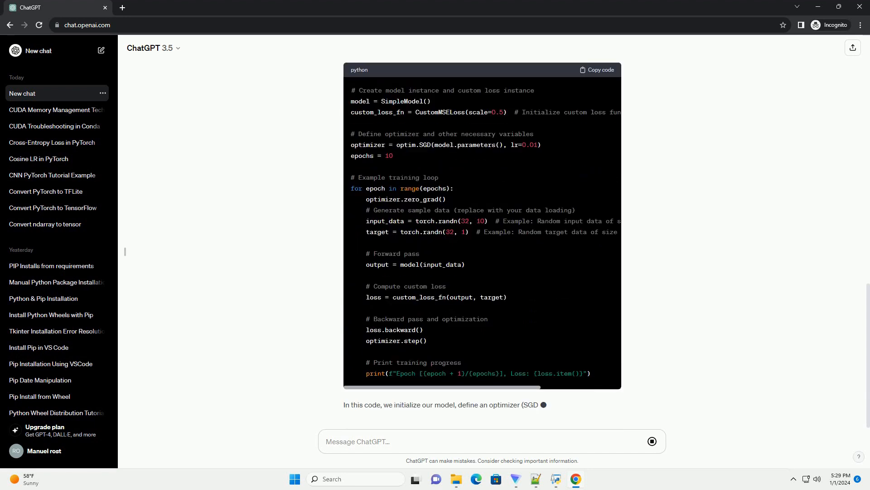
scroll(down, 3)
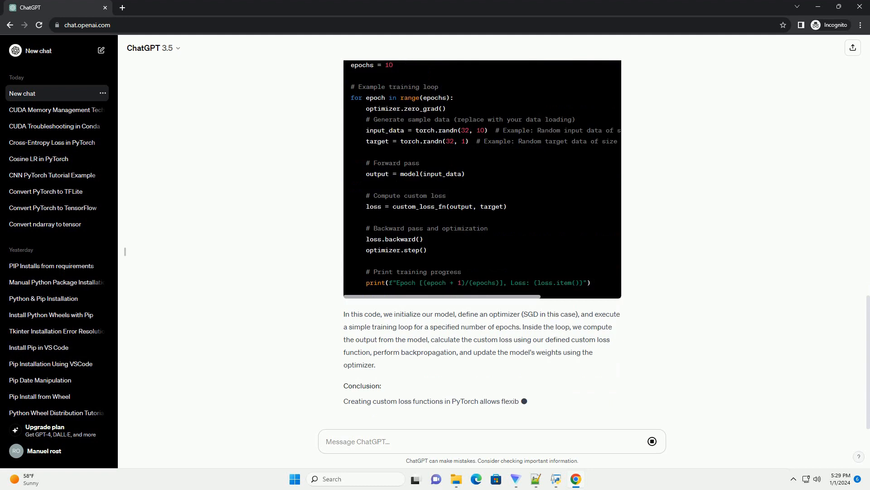
scroll(down, 3)
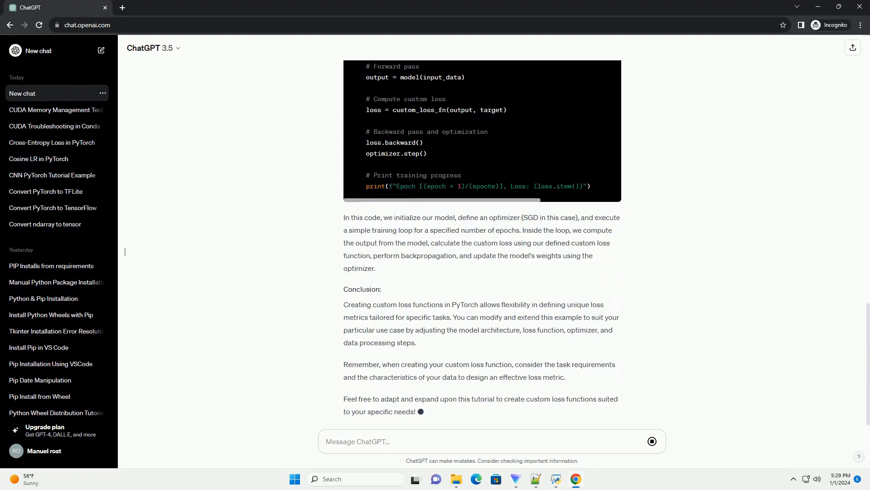